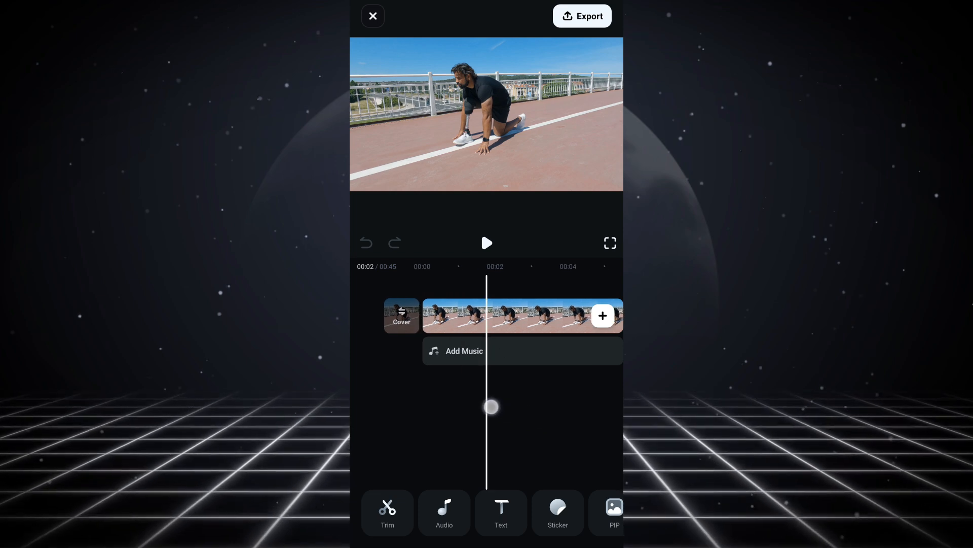
# - Select the clip and preview Circle, Rounded and Heart mask shapes on it
pyautogui.click(511, 315)
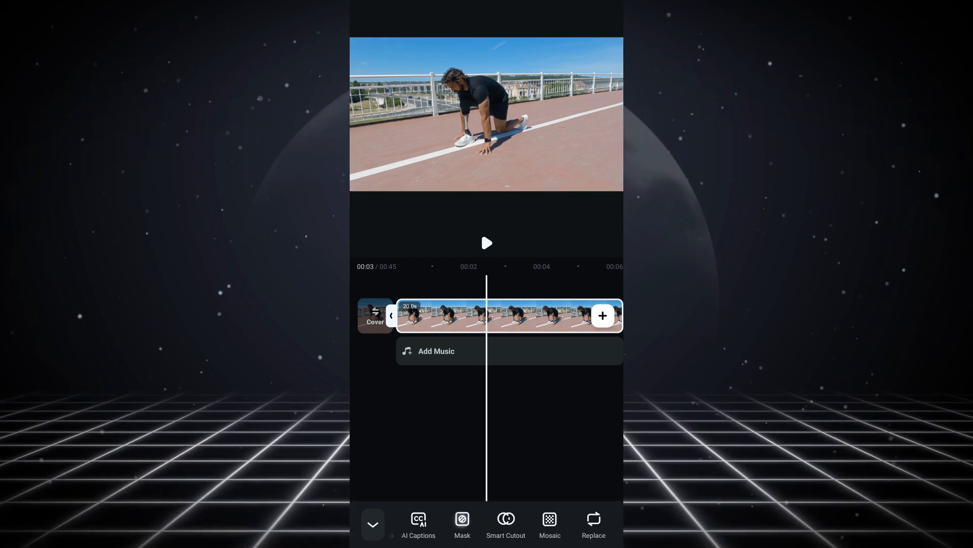
pyautogui.click(462, 519)
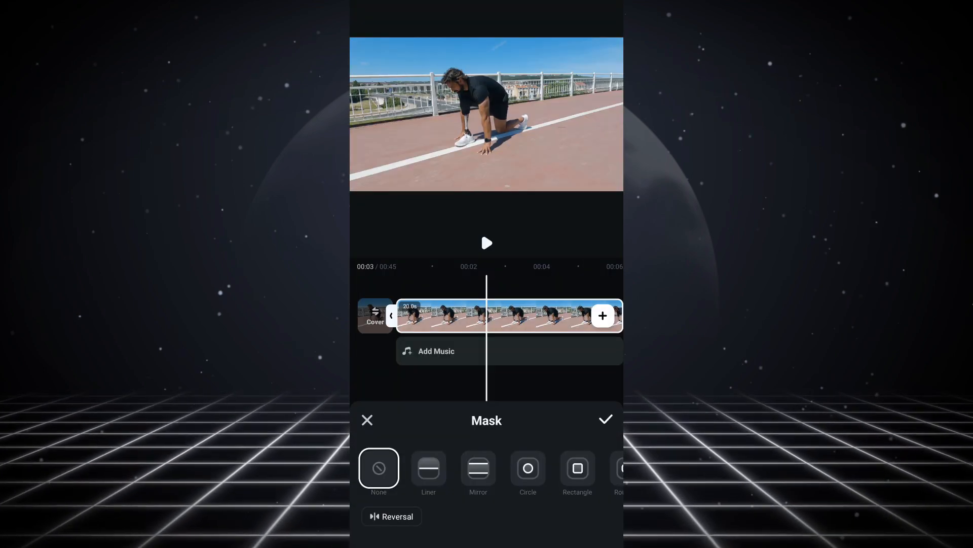
pyautogui.hscroll(-3)
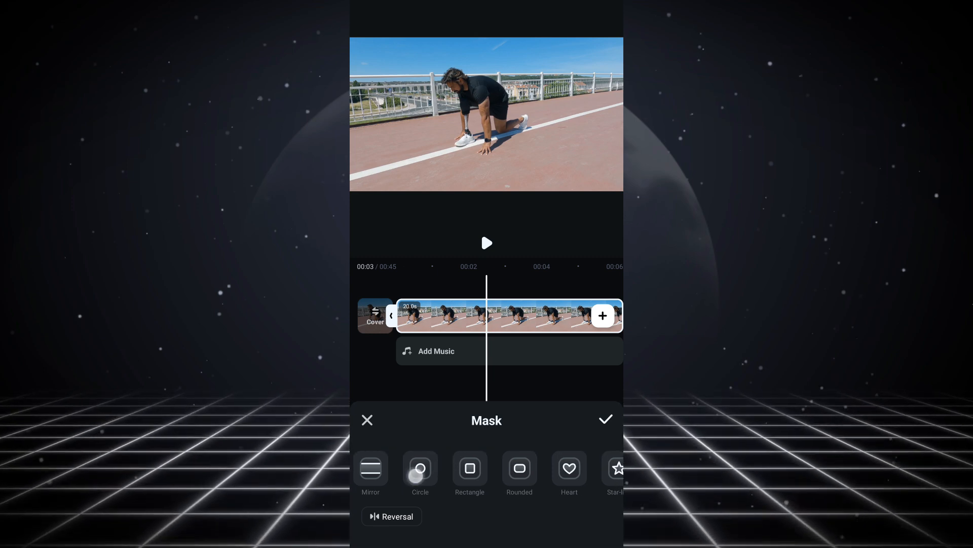
pyautogui.click(420, 468)
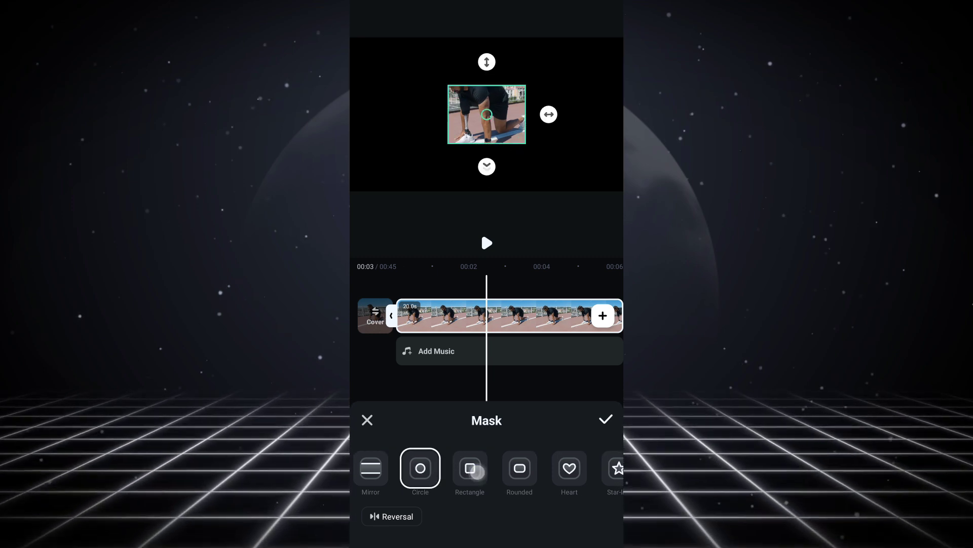
pyautogui.click(519, 468)
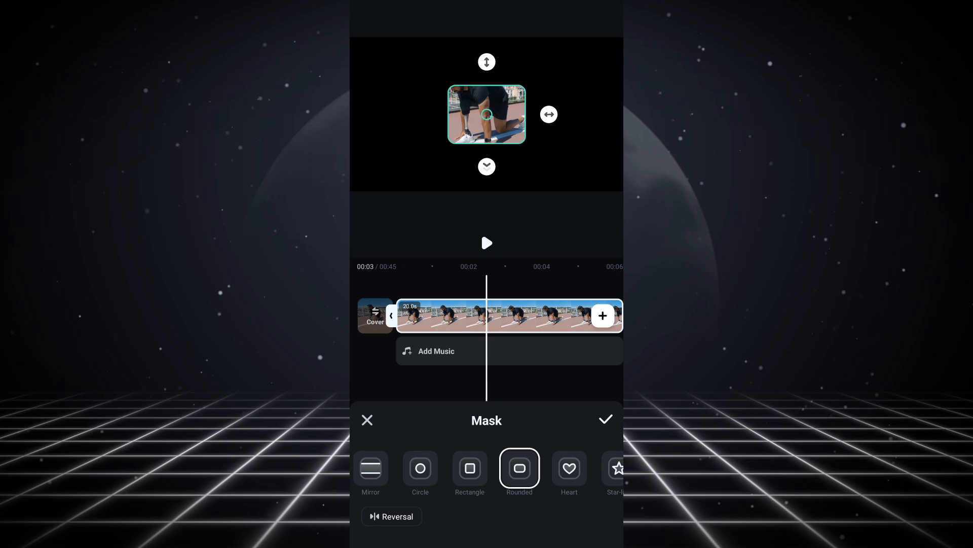
pyautogui.click(569, 468)
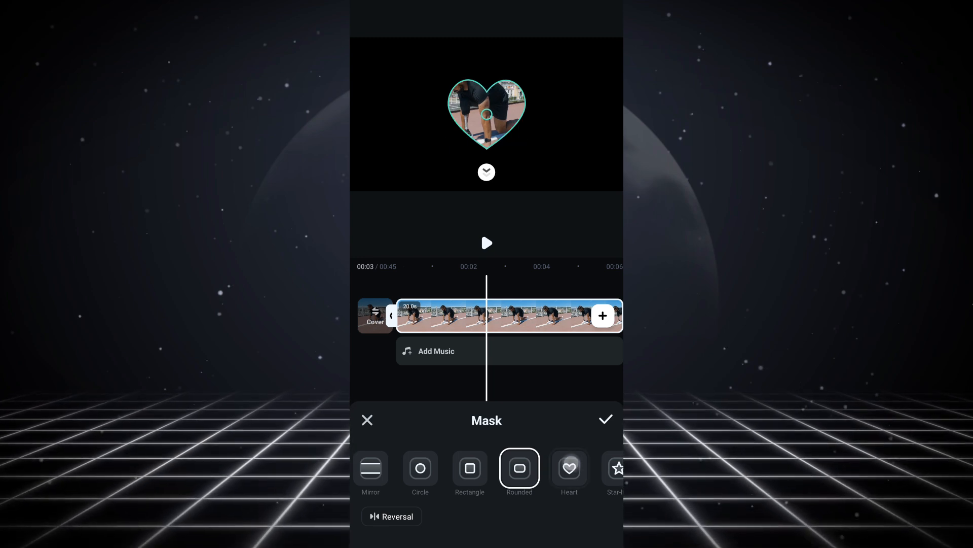
pyautogui.click(568, 469)
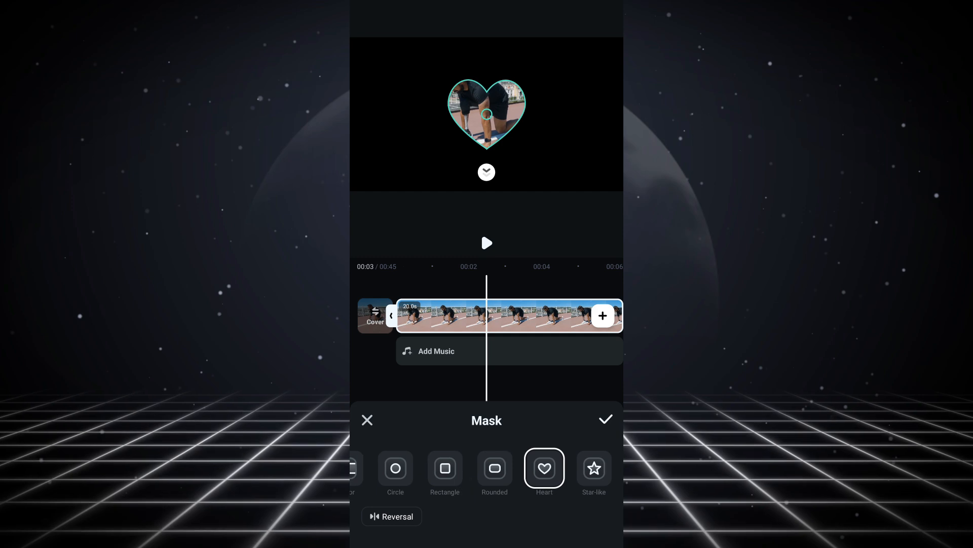
# - Preview the Star-like mask, then discard the mask so the clip stays unmasked
pyautogui.hscroll(-3)
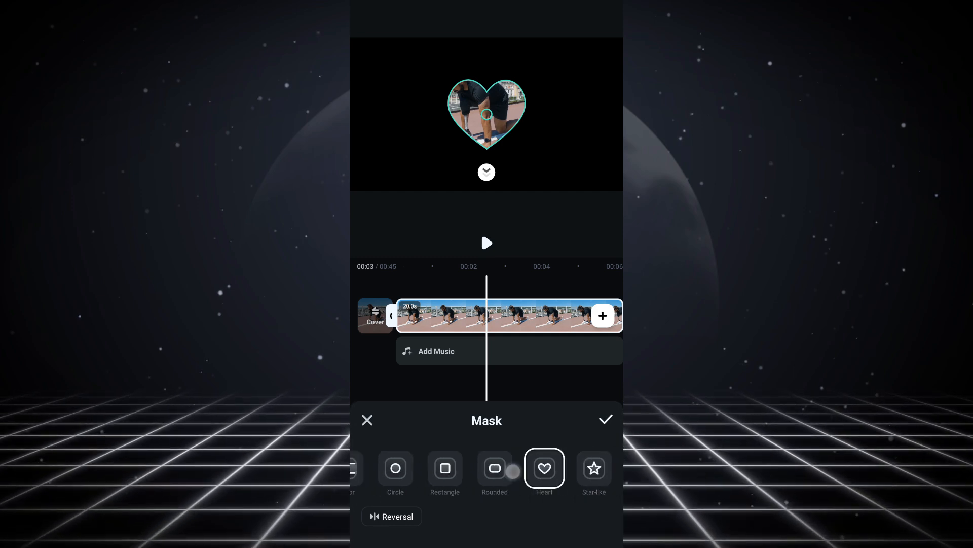
pyautogui.click(594, 468)
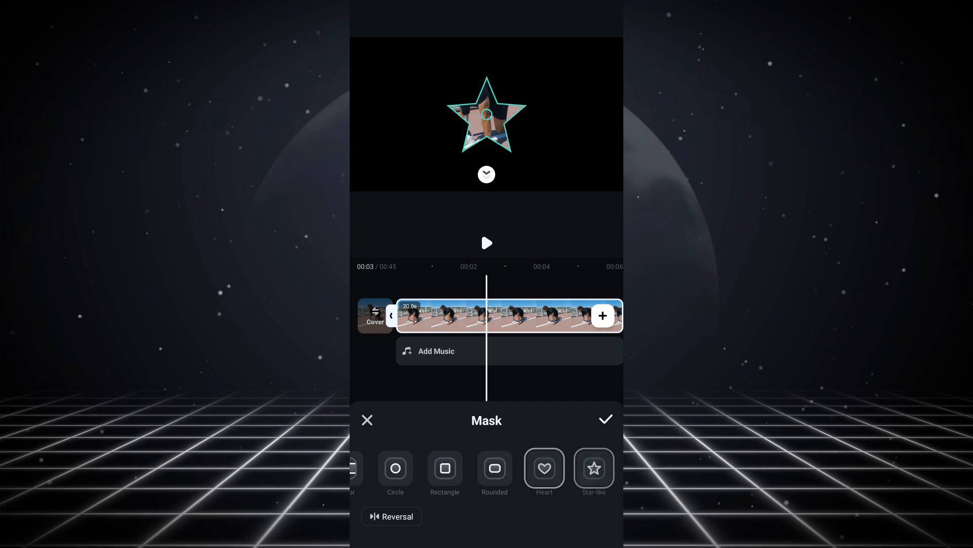
pyautogui.click(593, 468)
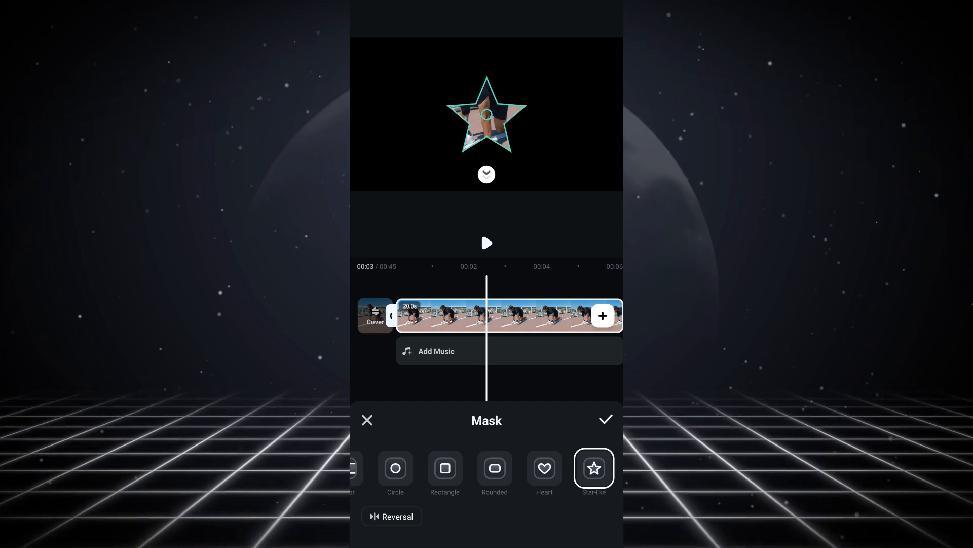
pyautogui.click(605, 419)
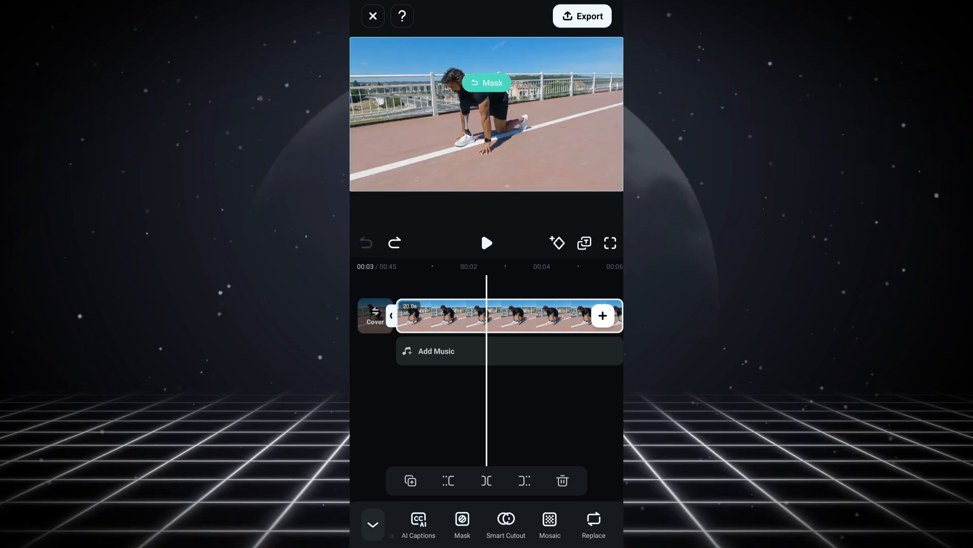
# - Apply a Star-like mask enlarged over the kneeling man and confirm it
pyautogui.click(485, 83)
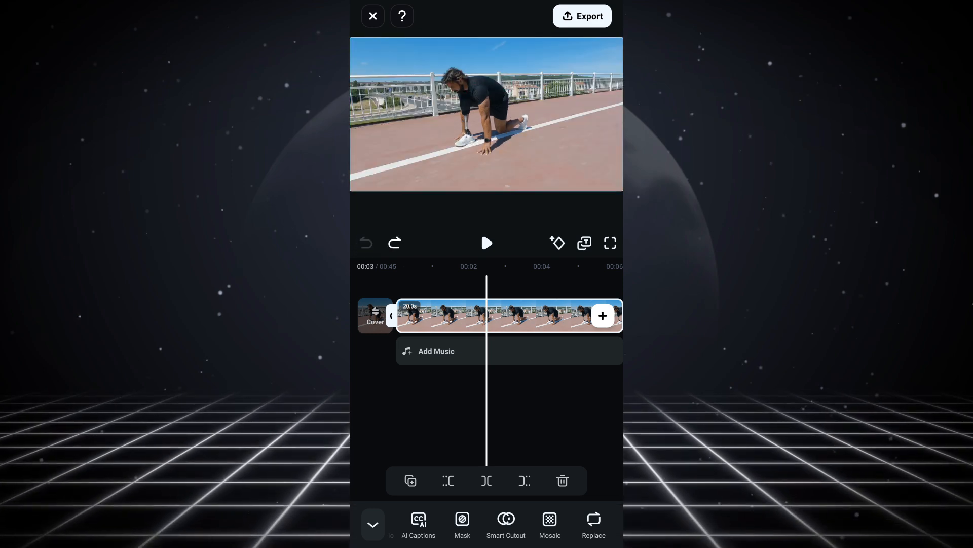
pyautogui.click(462, 519)
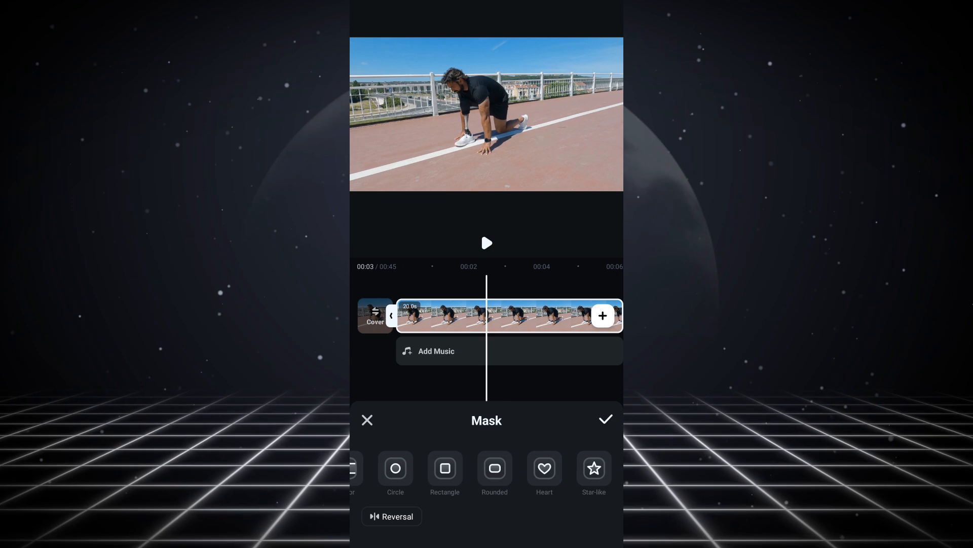
pyautogui.click(594, 468)
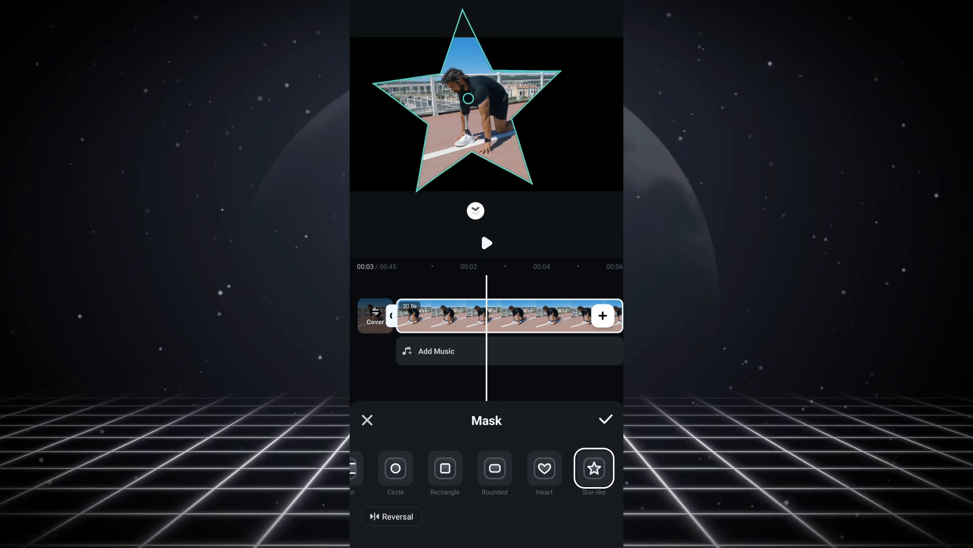
pyautogui.click(605, 419)
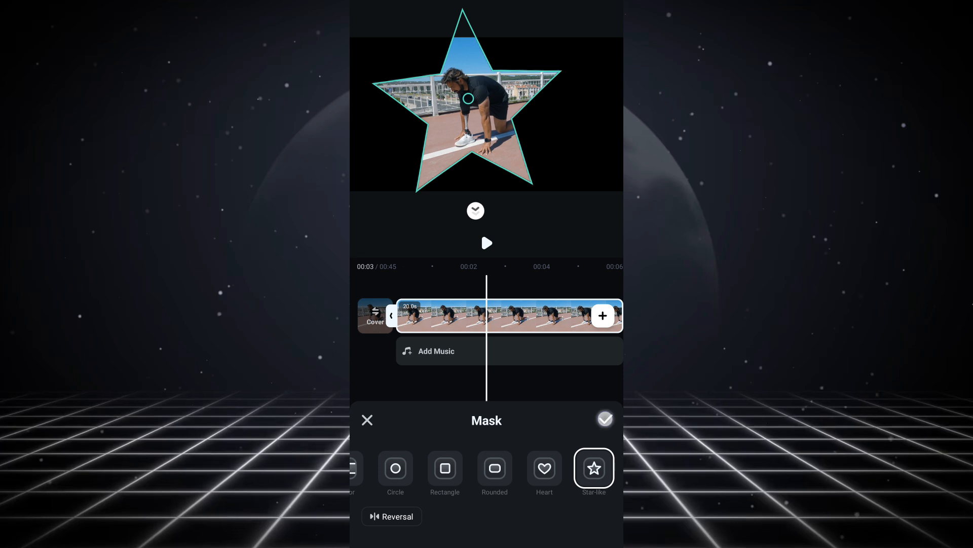
pyautogui.click(604, 419)
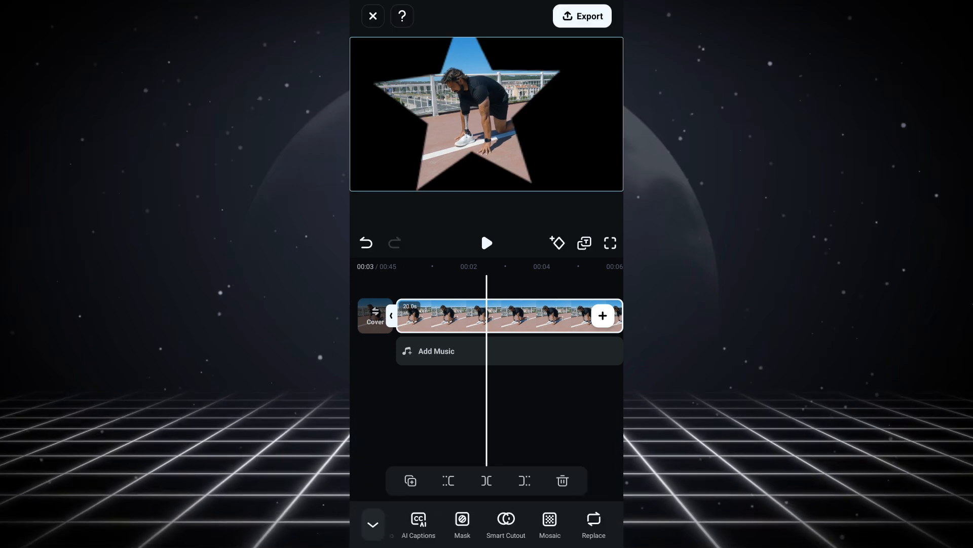
pyautogui.click(487, 242)
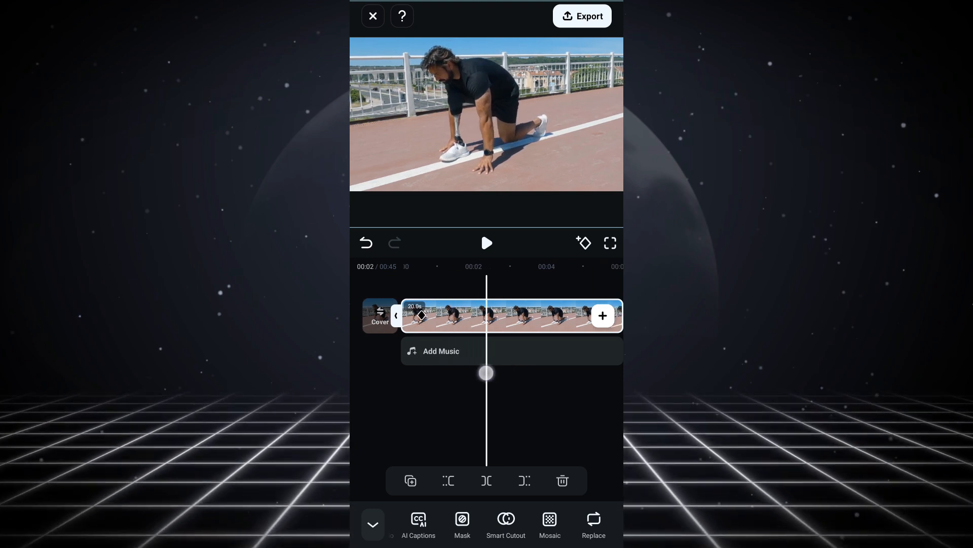
# - Finish editing the zoom-keyframed runner clip and return to the main tools
pyautogui.click(584, 243)
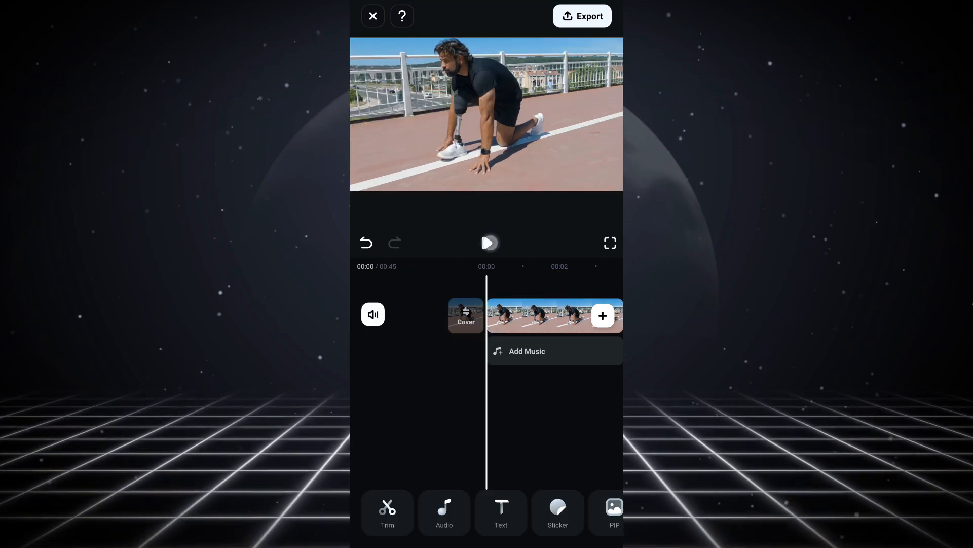
pyautogui.click(487, 243)
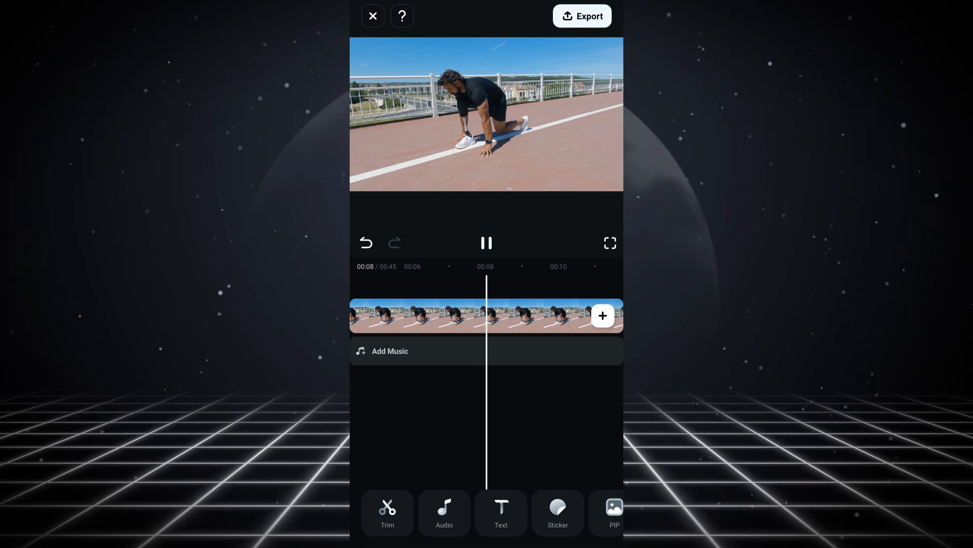
pyautogui.click(487, 243)
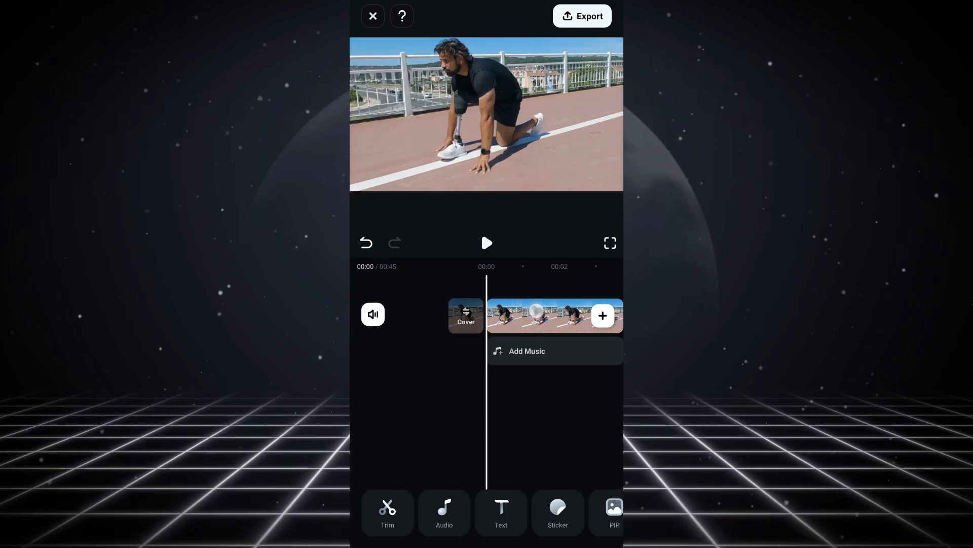
pyautogui.click(554, 315)
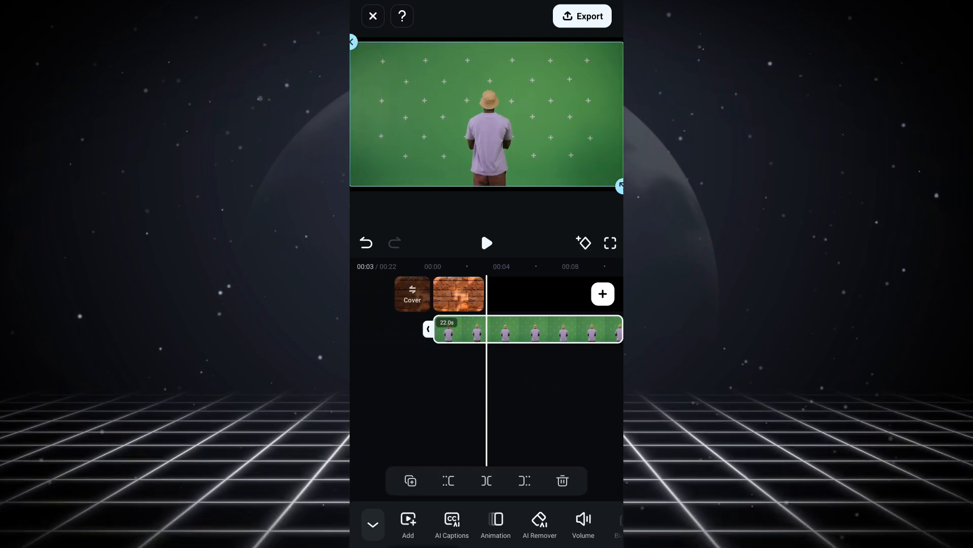
# - Bring more editing options for the green-screen overlay clip into view
pyautogui.click(528, 329)
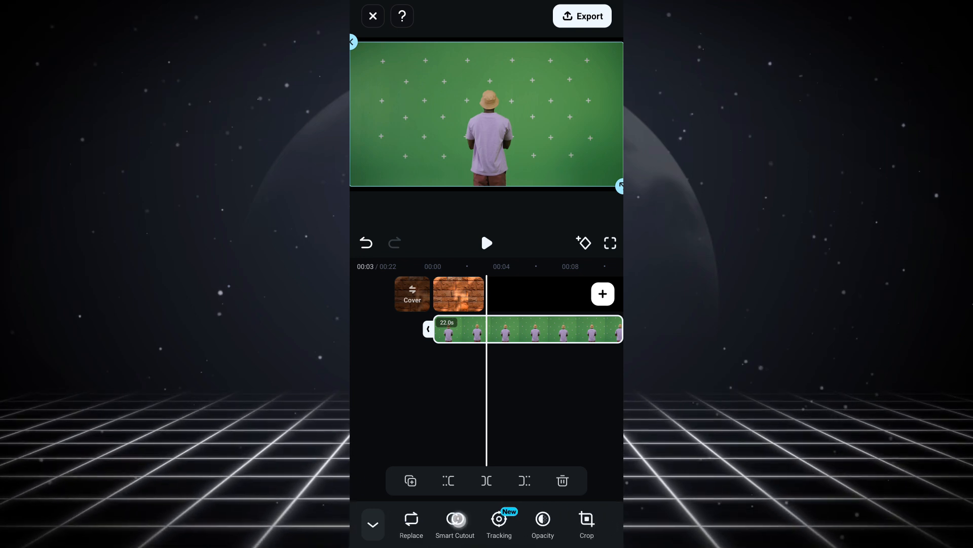
# - Chroma-key the overlay's sampled green background with Strength 17 and Shadow 14
pyautogui.click(455, 519)
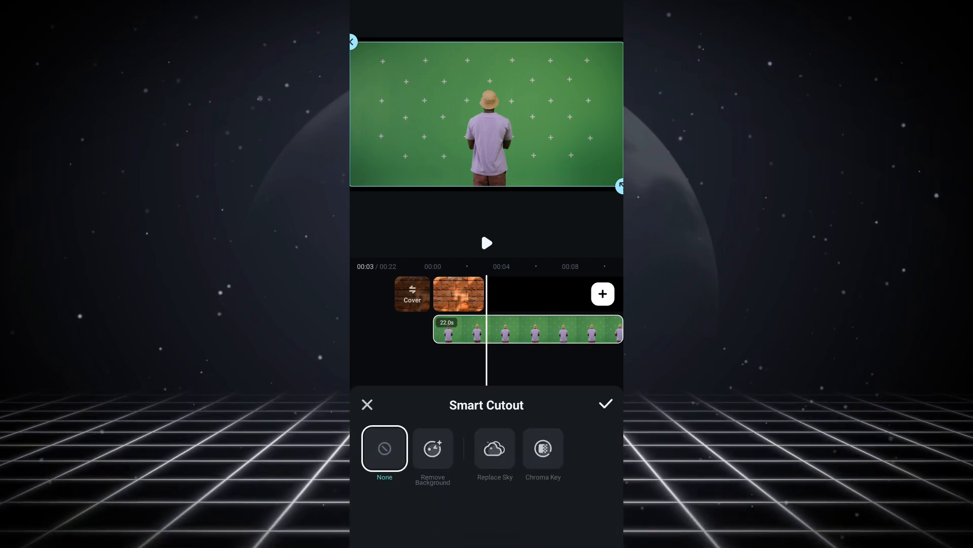
pyautogui.click(543, 448)
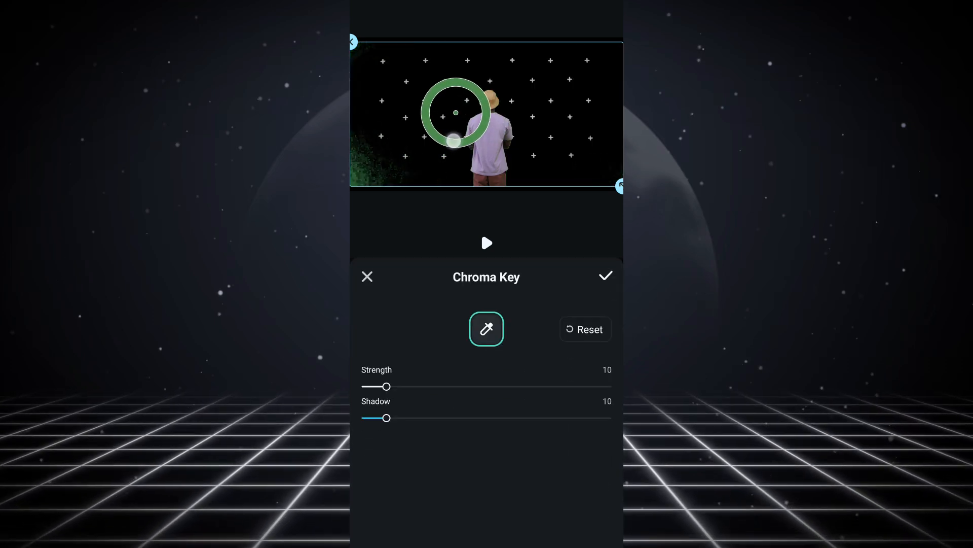
pyautogui.moveTo(457, 113); pyautogui.dragTo(466, 76)
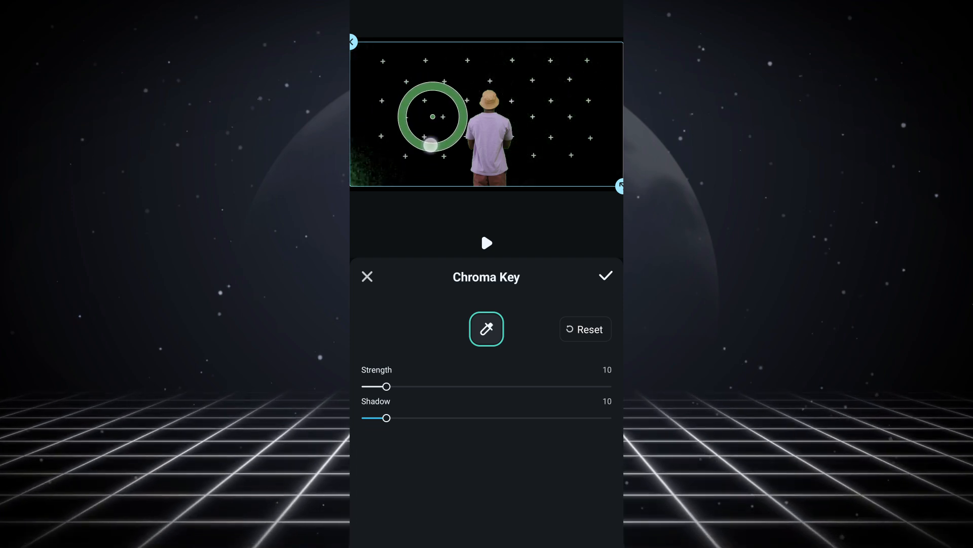
pyautogui.moveTo(387, 387); pyautogui.dragTo(402, 387)
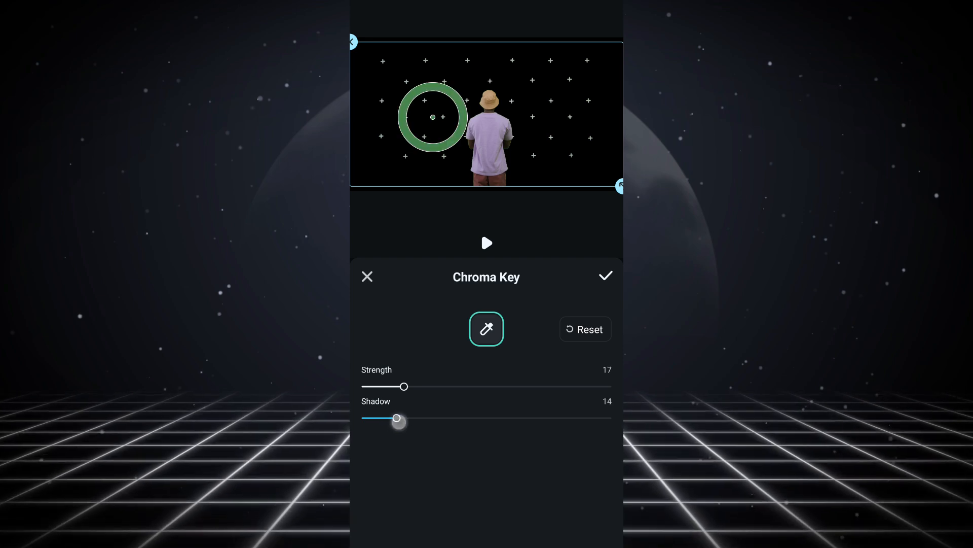
pyautogui.moveTo(397, 418); pyautogui.dragTo(396, 417)
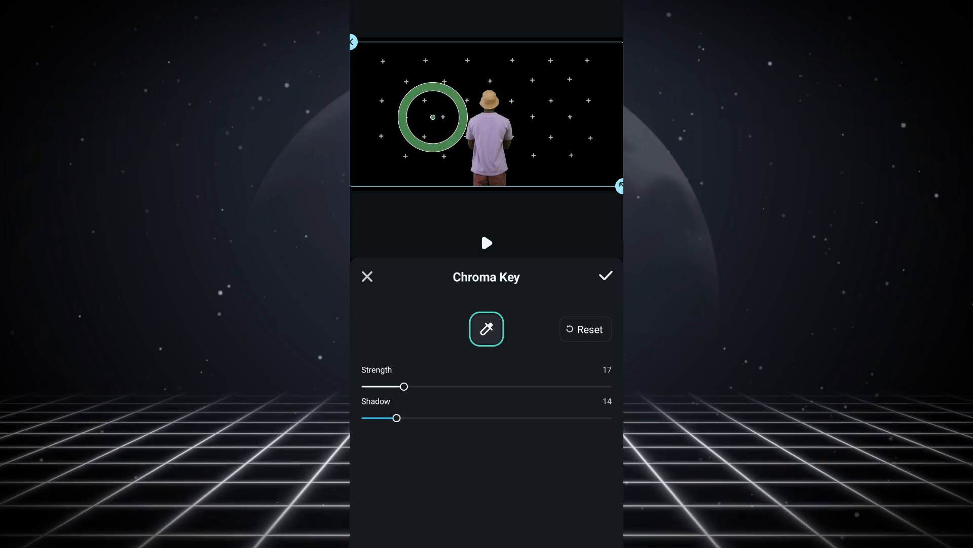
pyautogui.click(606, 275)
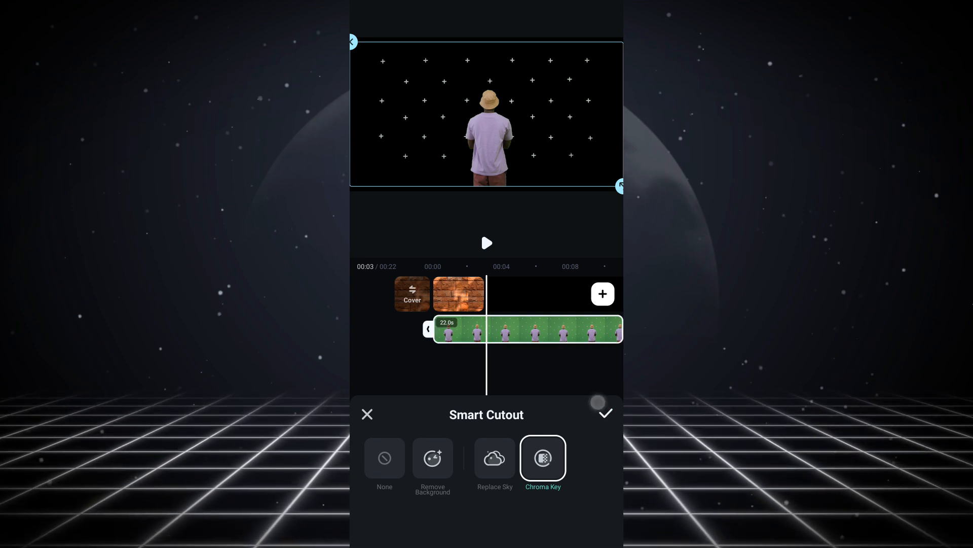
# - Apply the cutout and play back the keyed man over the brick wall
pyautogui.click(605, 412)
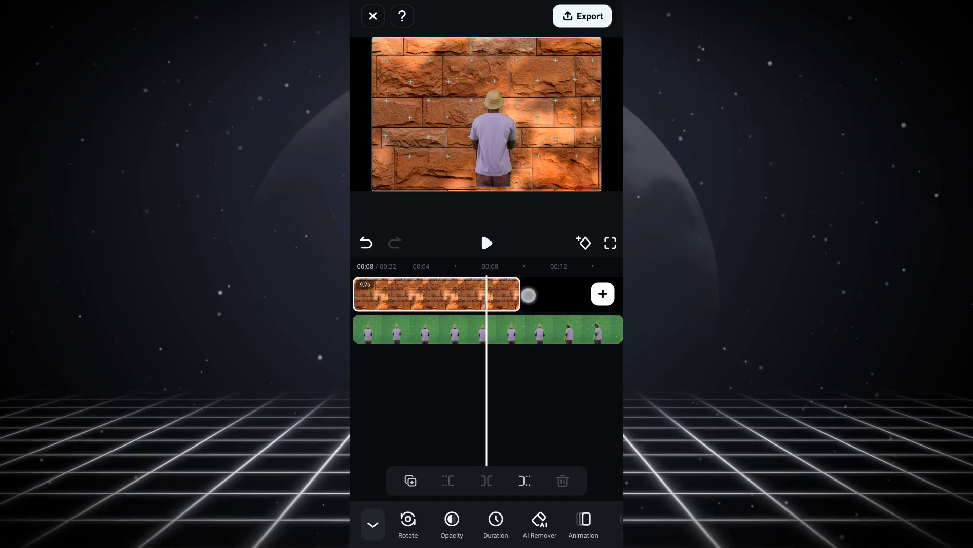
pyautogui.click(487, 243)
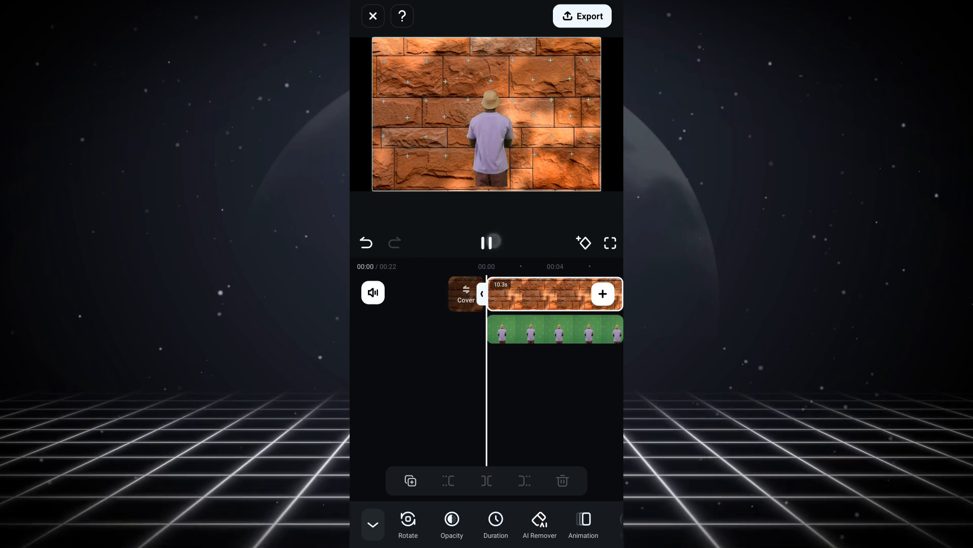
pyautogui.click(486, 243)
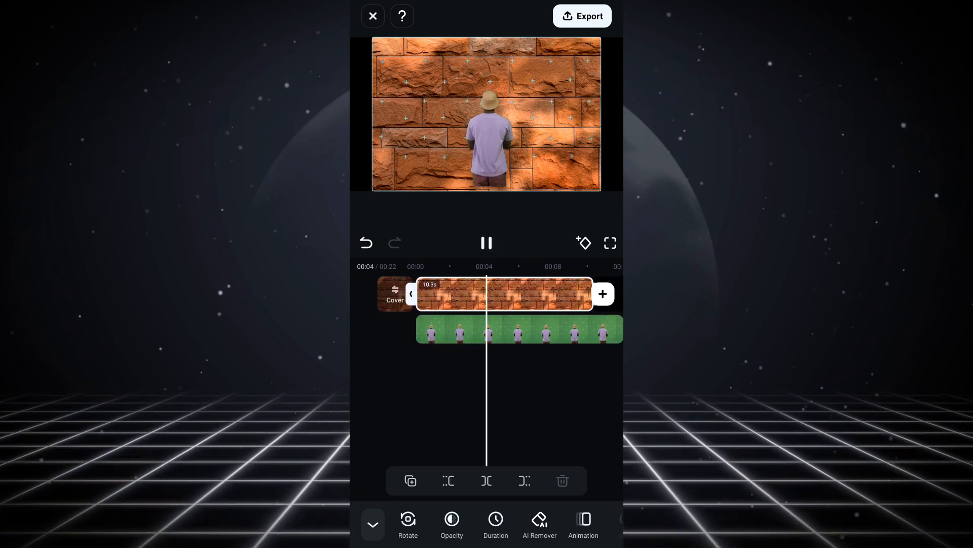
pyautogui.click(487, 243)
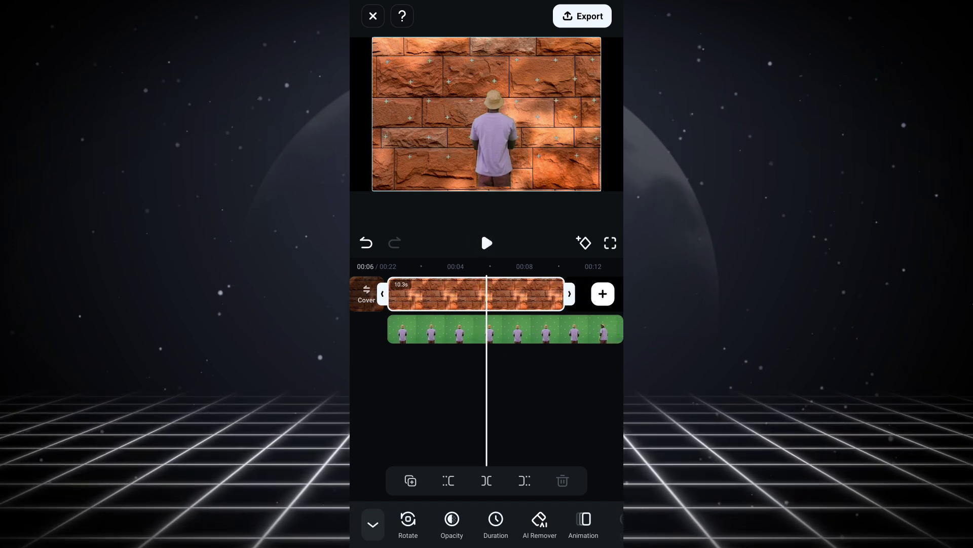